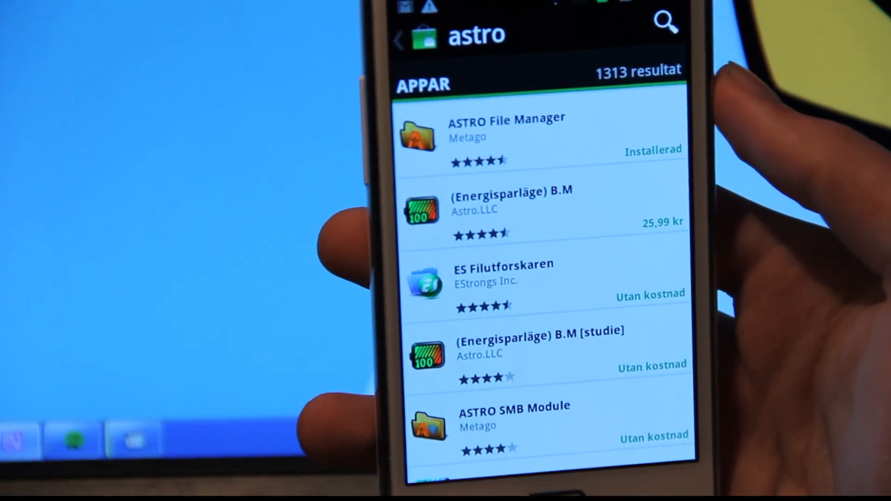
Open ASTRO File Manager's Market page and scroll to its downloads, size and ratings.
click(506, 136)
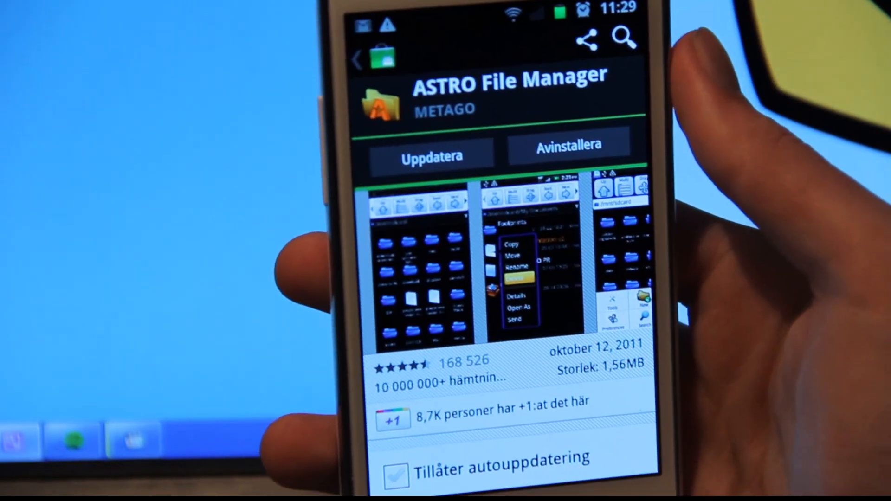
scroll(down, 3)
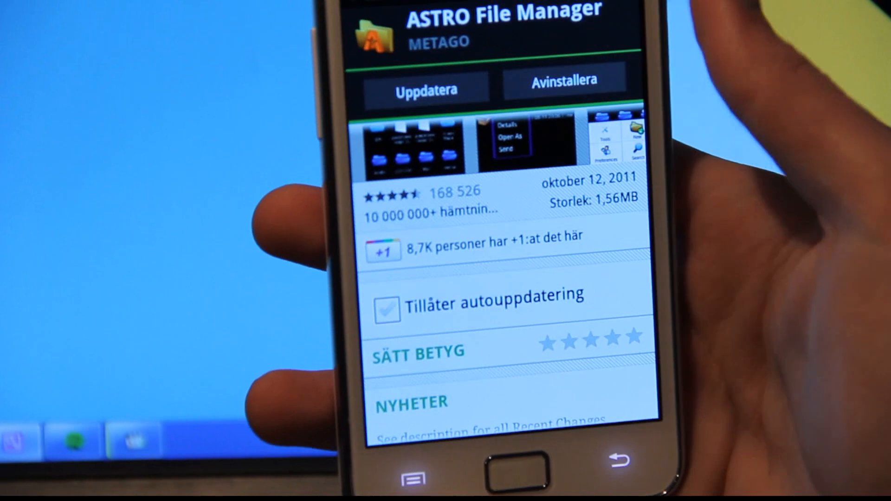